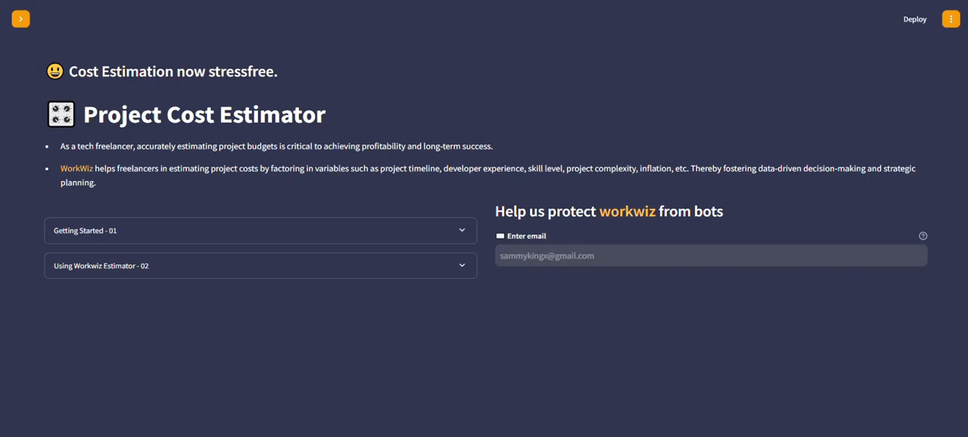
{"action": "mouse_move", "coordinate": [586, 199]}
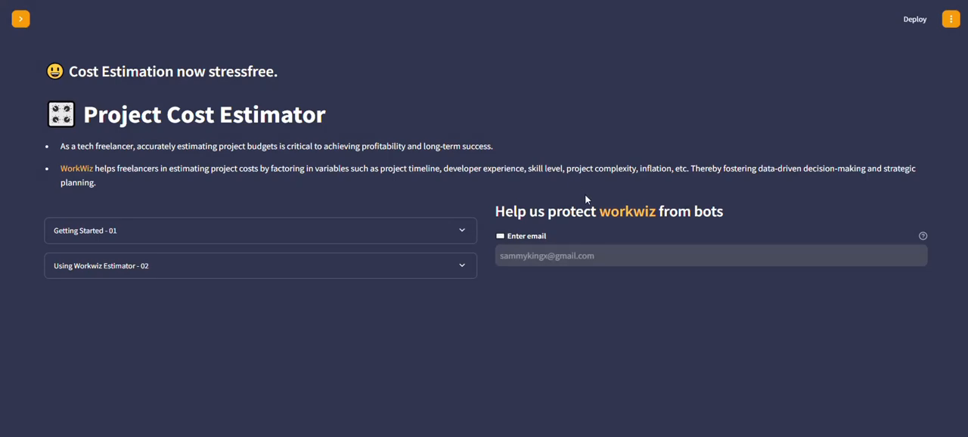
{"action": "mouse_move", "coordinate": [718, 246]}
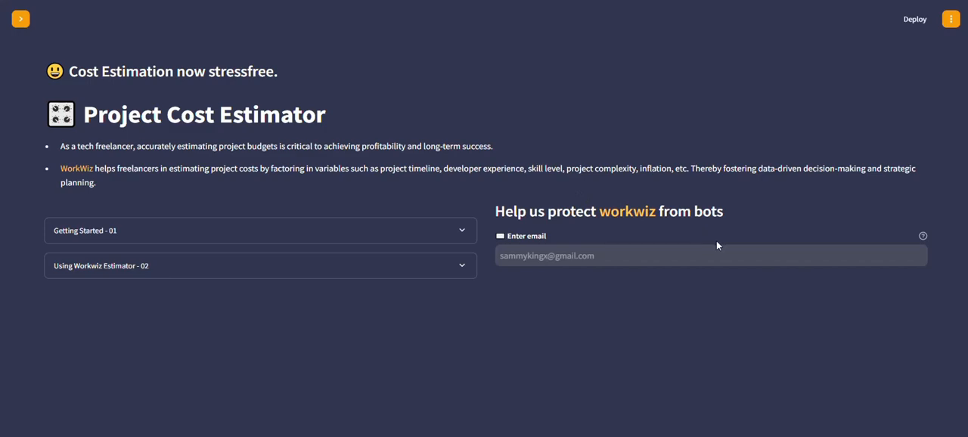
{"action": "mouse_move", "coordinate": [731, 251]}
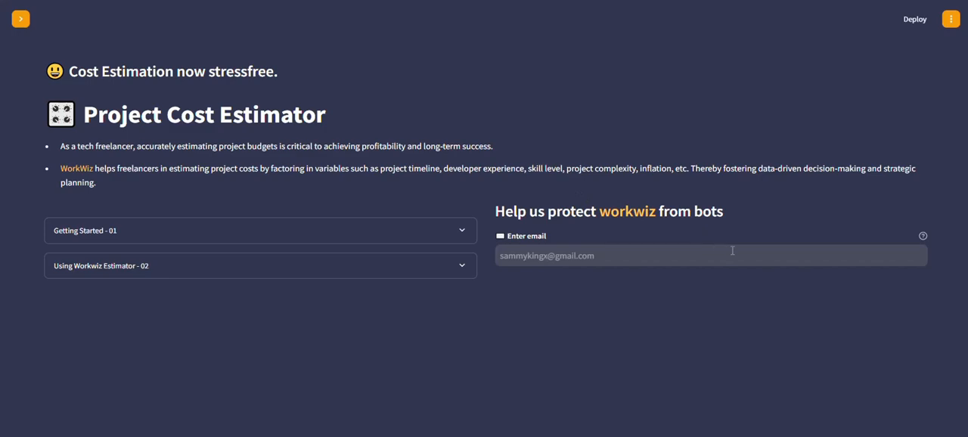
{"action": "mouse_move", "coordinate": [460, 114]}
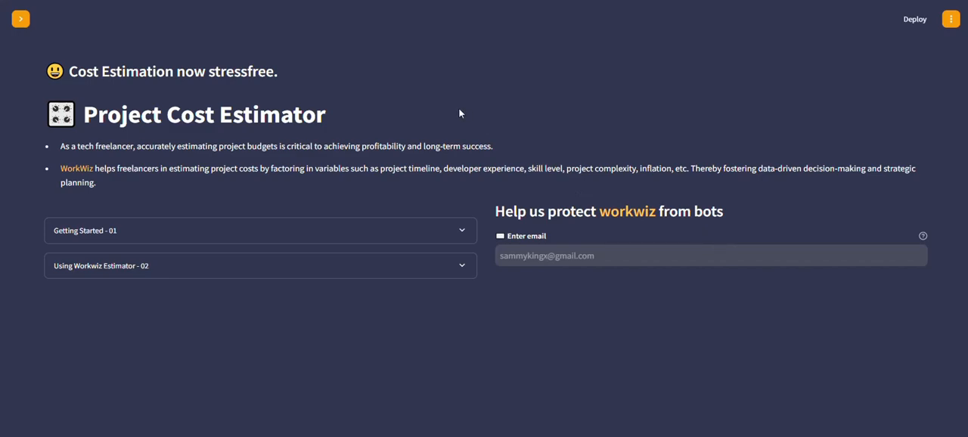
{"action": "mouse_move", "coordinate": [149, 96]}
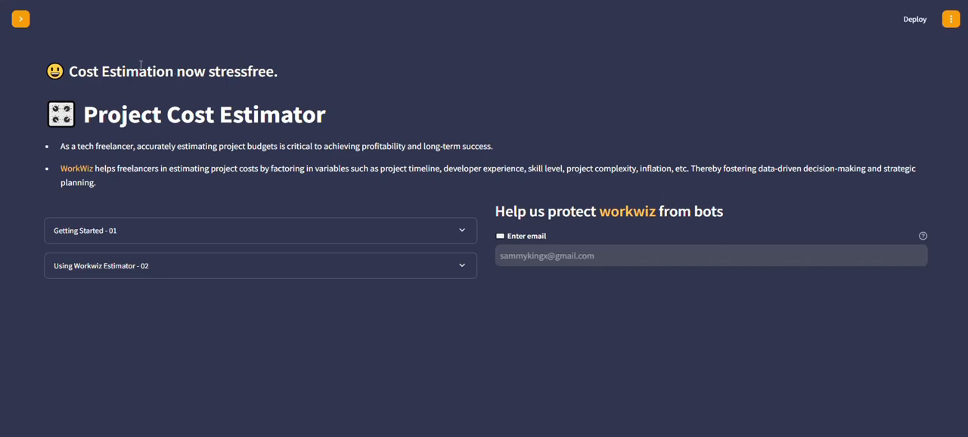
{"action": "mouse_move", "coordinate": [474, 204]}
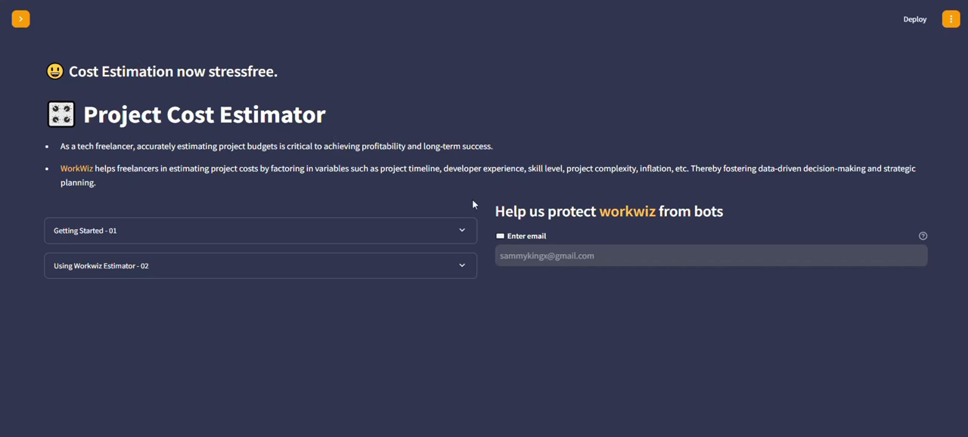
{"action": "mouse_move", "coordinate": [348, 95]}
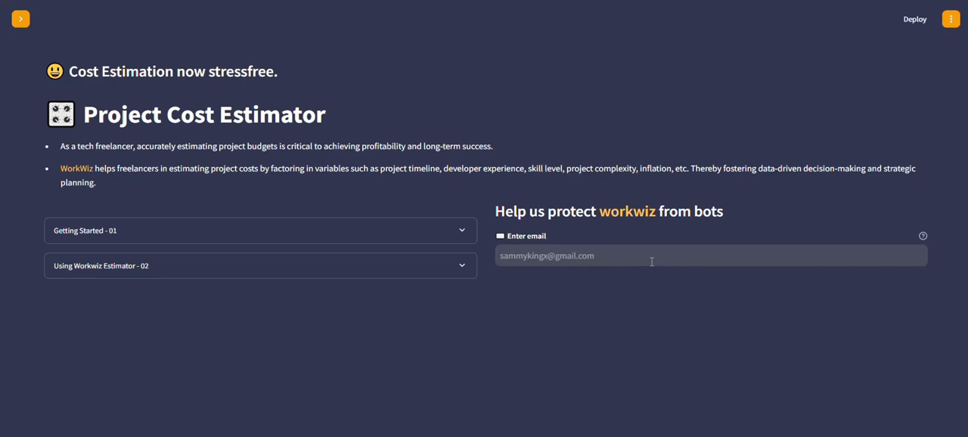
{"action": "mouse_move", "coordinate": [563, 257]}
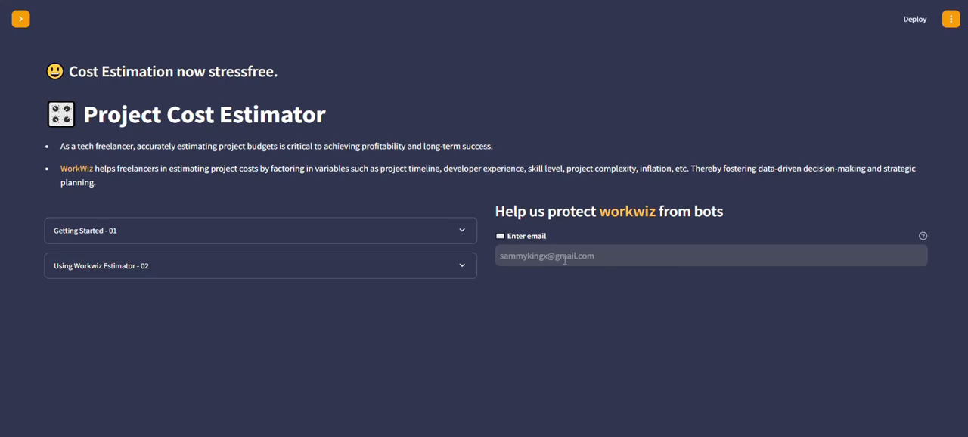
{"action": "left_click", "coordinate": [711, 255]}
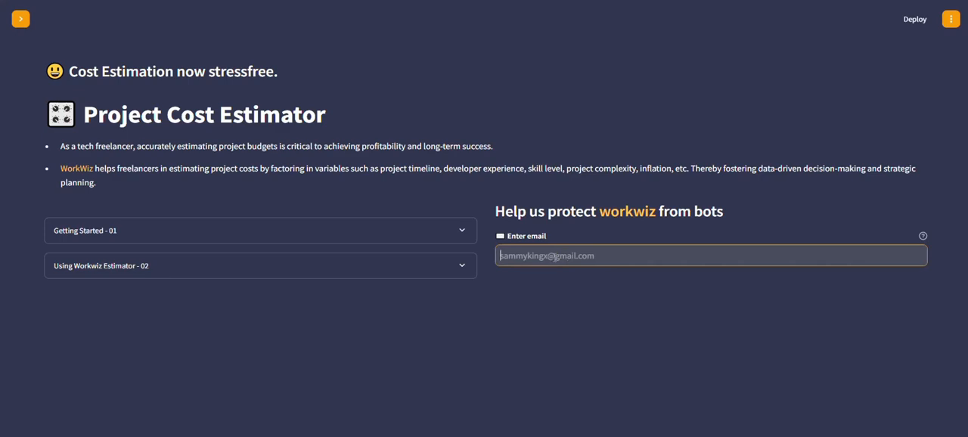
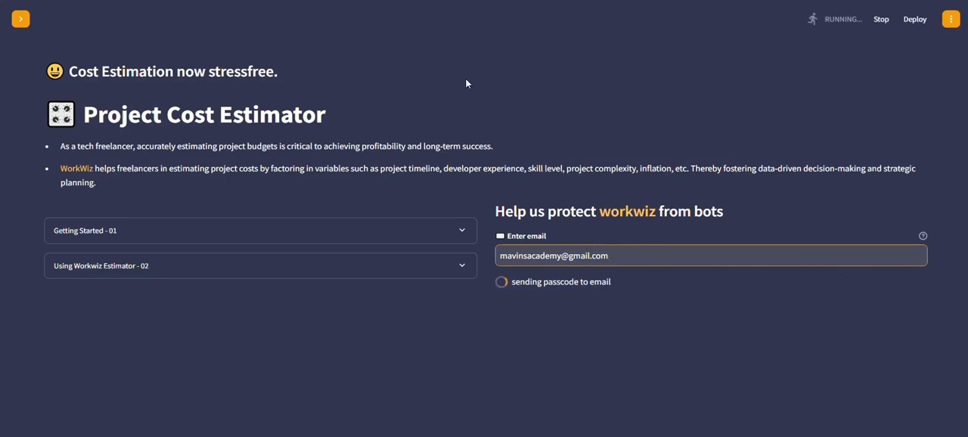
{"action": "mouse_move", "coordinate": [434, 77]}
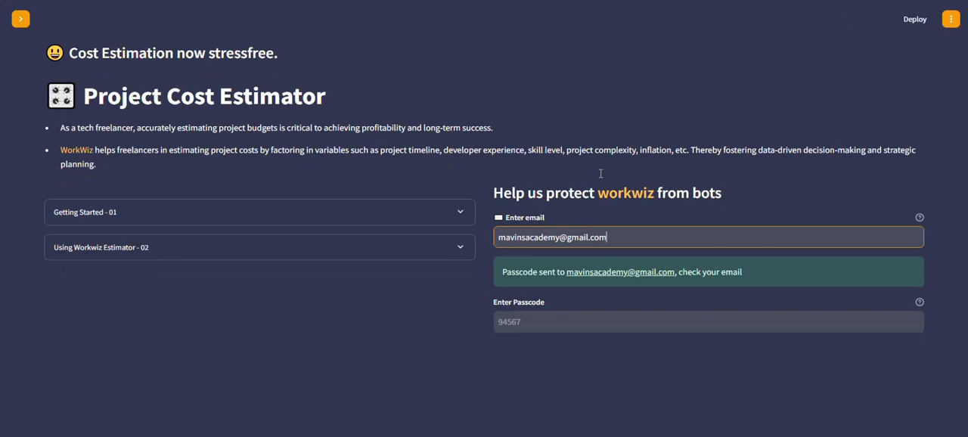
{"action": "mouse_move", "coordinate": [625, 212]}
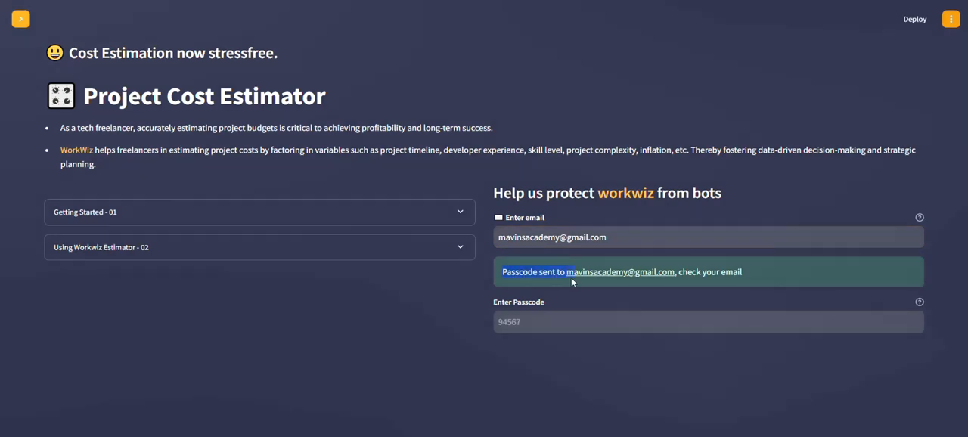
{"action": "mouse_move", "coordinate": [620, 272]}
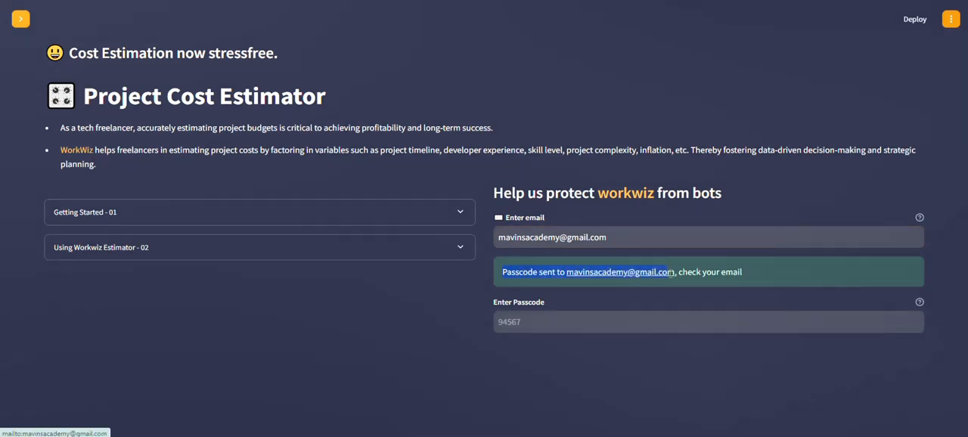
{"action": "mouse_move", "coordinate": [722, 280]}
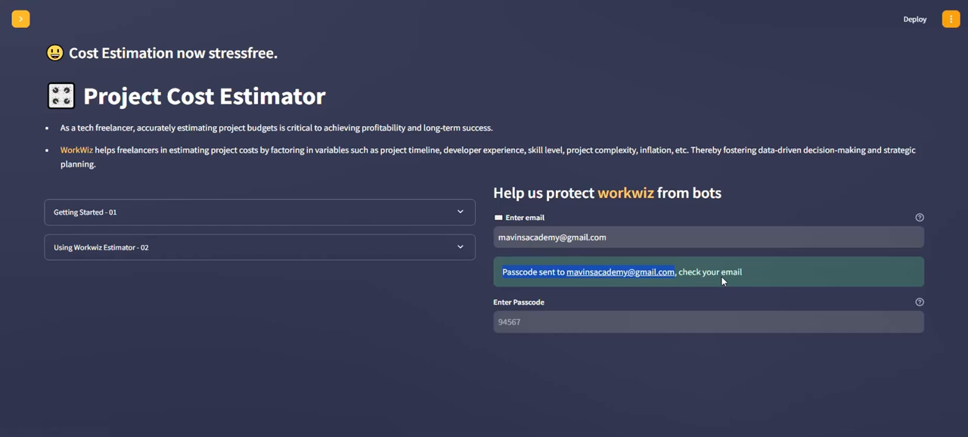
{"action": "mouse_move", "coordinate": [498, 188]}
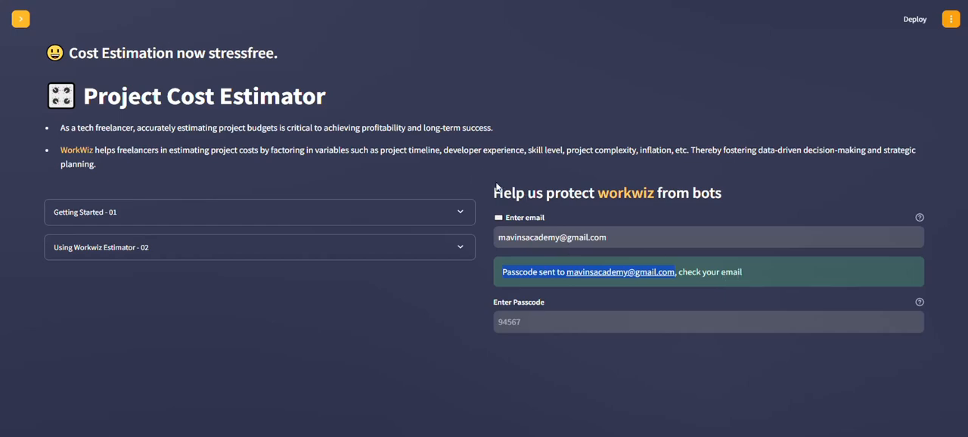
{"action": "mouse_move", "coordinate": [489, 204]}
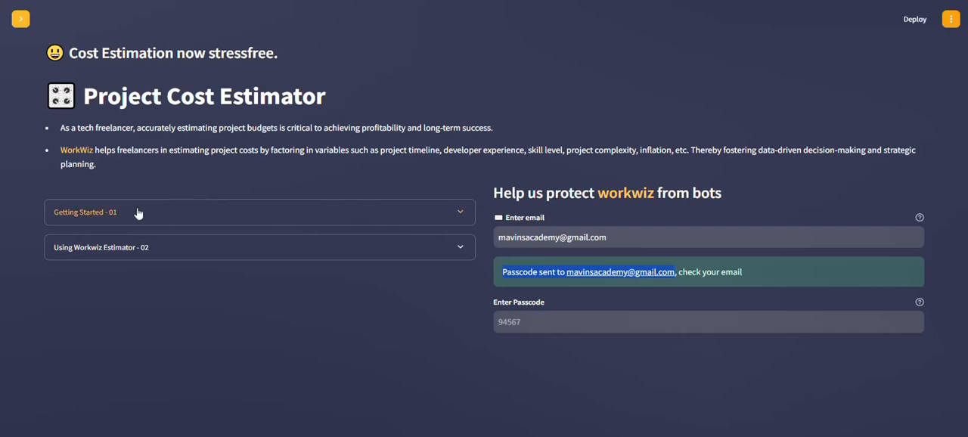
{"action": "mouse_move", "coordinate": [99, 212]}
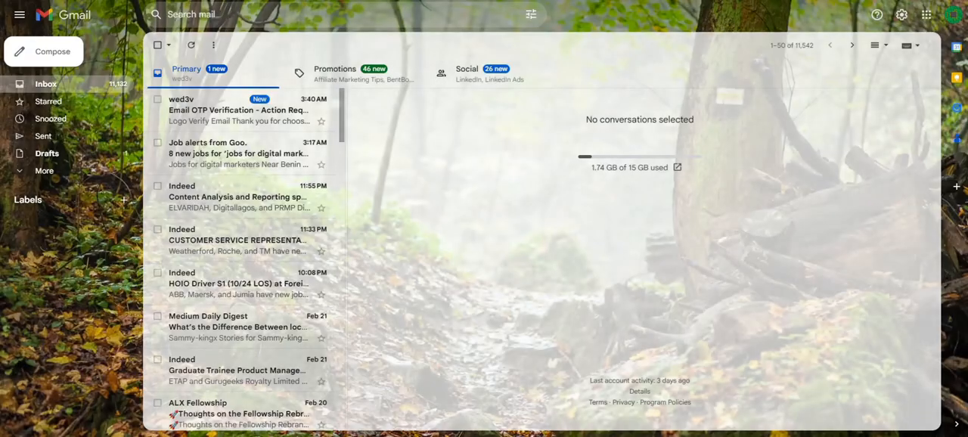
{"action": "mouse_move", "coordinate": [953, 14]}
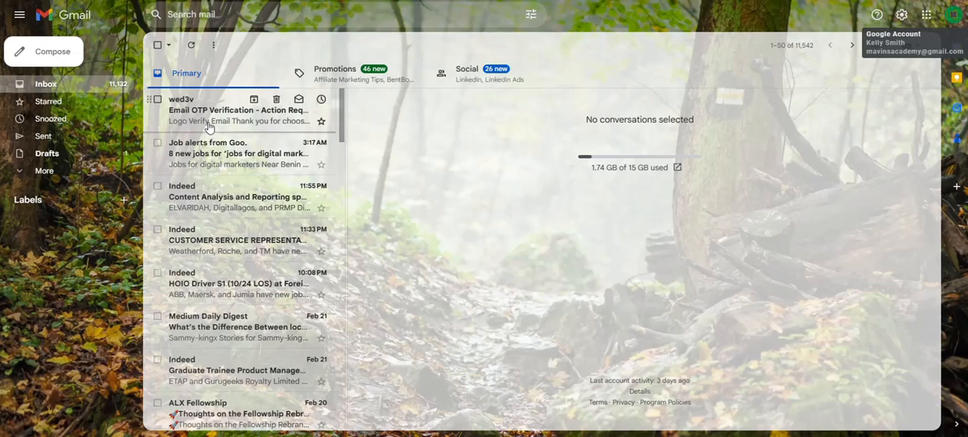
{"action": "left_click", "coordinate": [238, 110]}
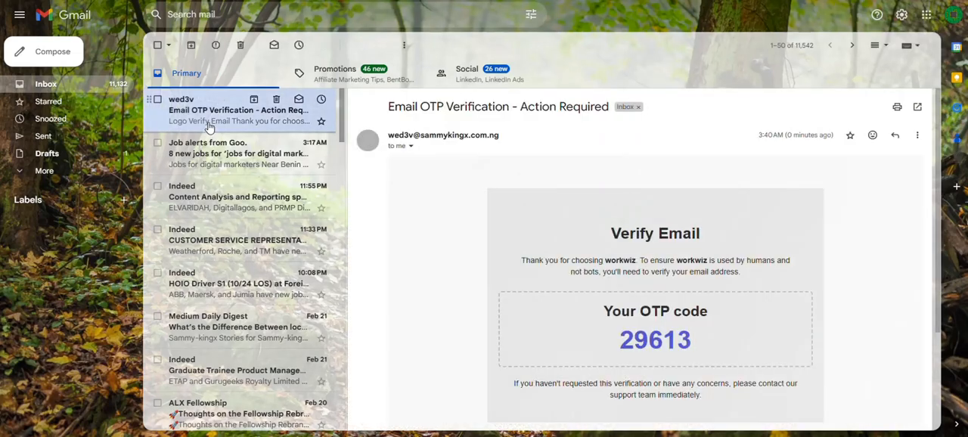
{"action": "scroll", "scroll_direction": "up", "scroll_amount": 3}
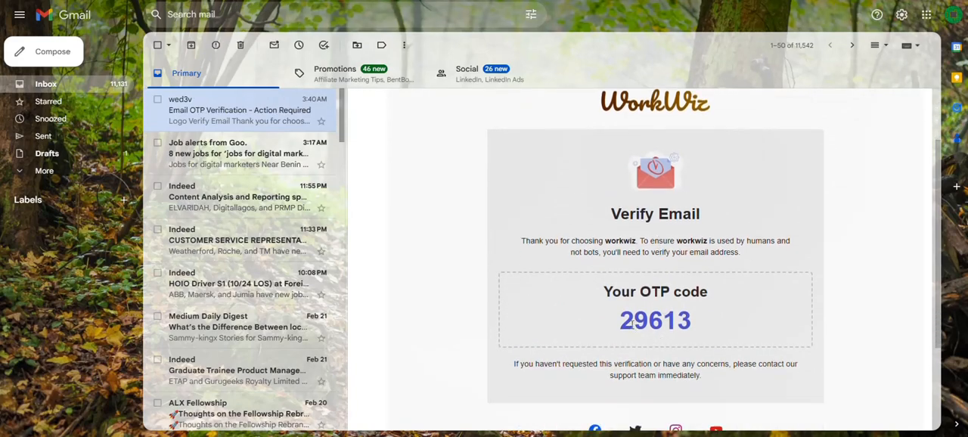
{"action": "scroll", "scroll_direction": "down", "scroll_amount": 3}
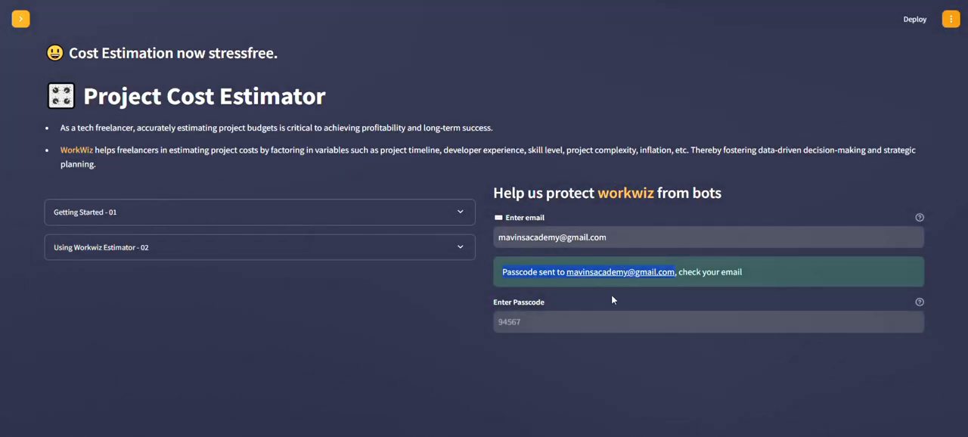
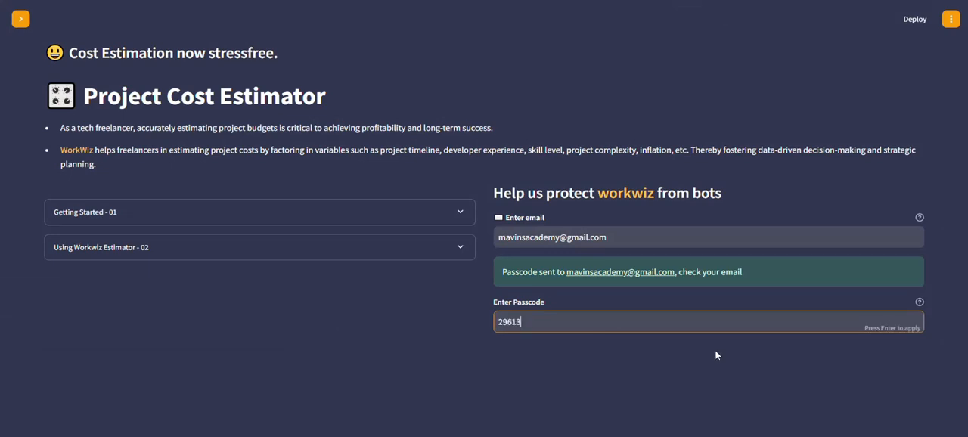
{"action": "key", "text": "Return"}
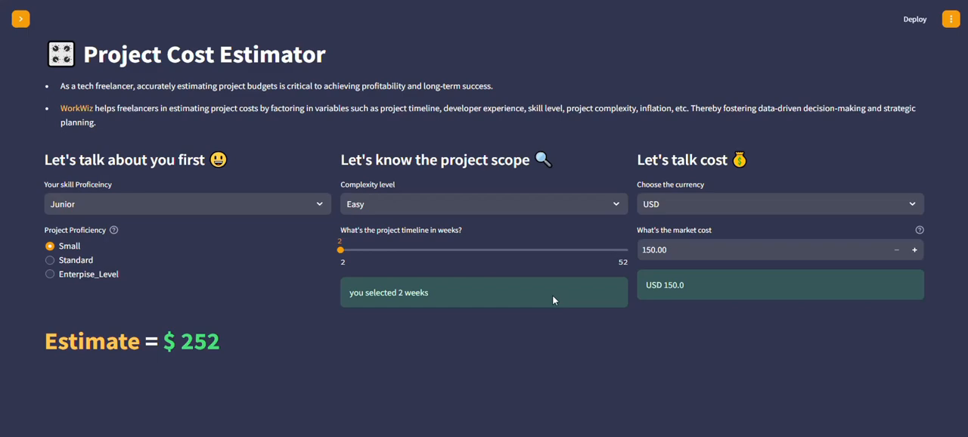
{"action": "mouse_move", "coordinate": [166, 251]}
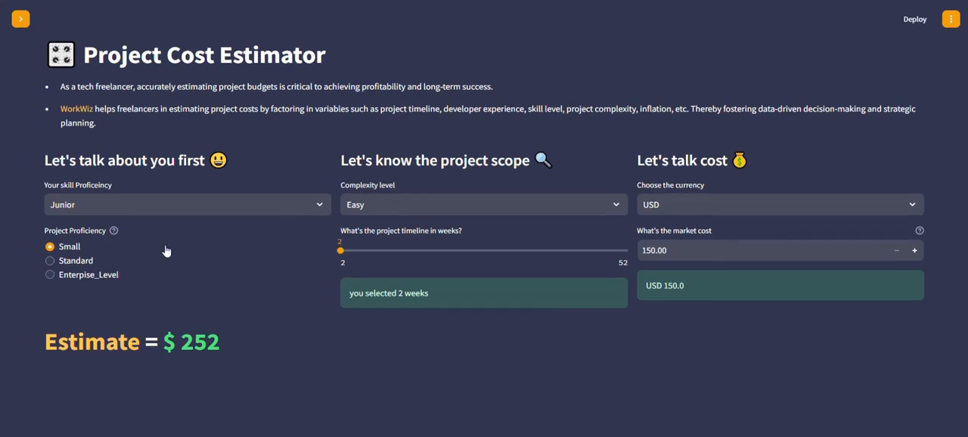
{"action": "mouse_move", "coordinate": [240, 316]}
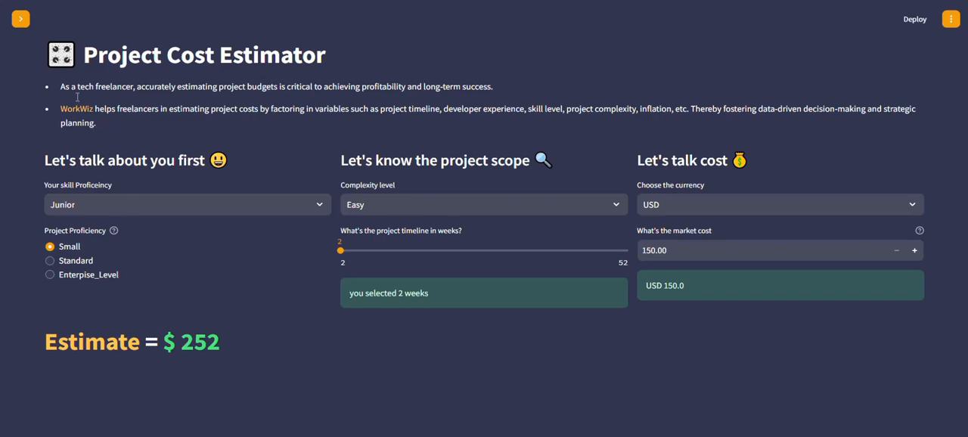
Show the tools sidebar listing Cost Estimator, Invoice Generator and Resume Builder
{"action": "left_click", "coordinate": [20, 18]}
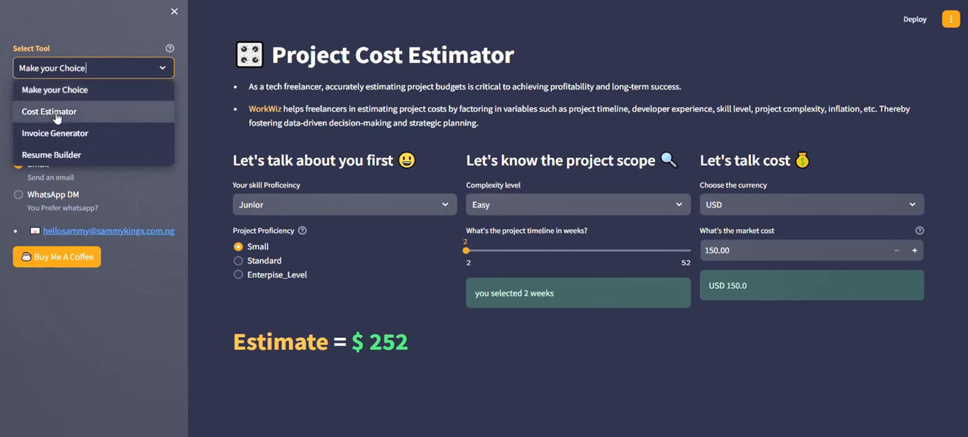
{"action": "mouse_move", "coordinate": [76, 115]}
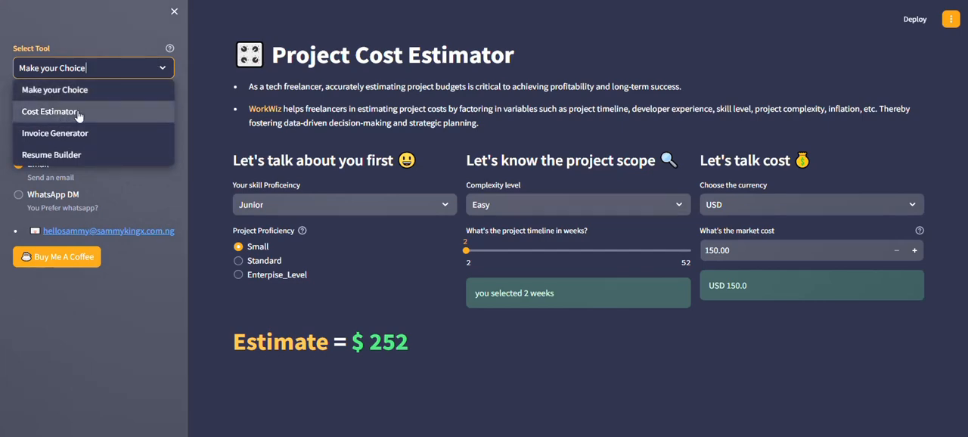
{"action": "mouse_move", "coordinate": [54, 133]}
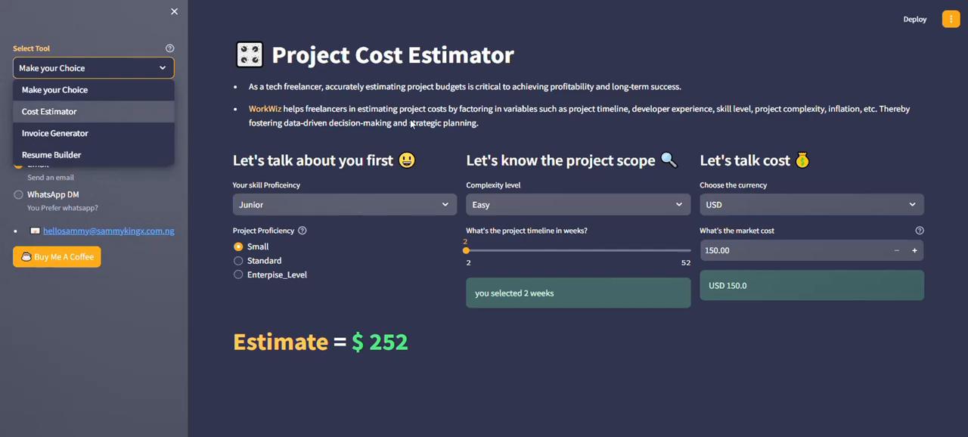
{"action": "mouse_move", "coordinate": [174, 11]}
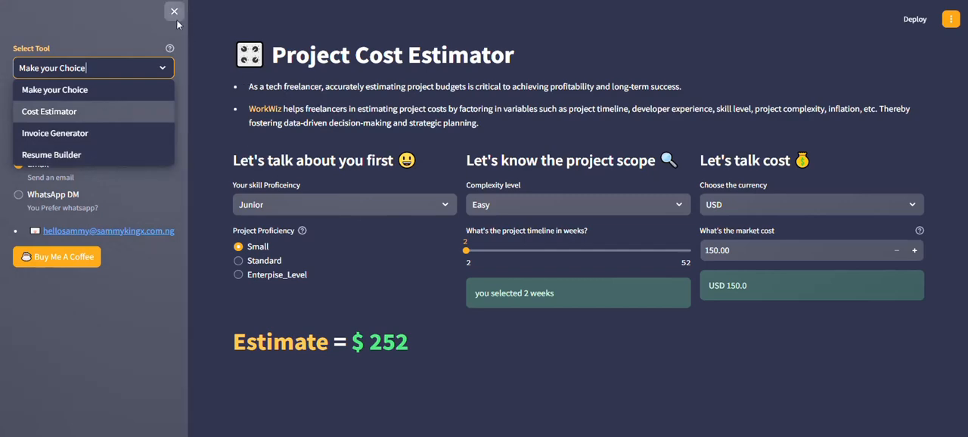
{"action": "left_click", "coordinate": [174, 11]}
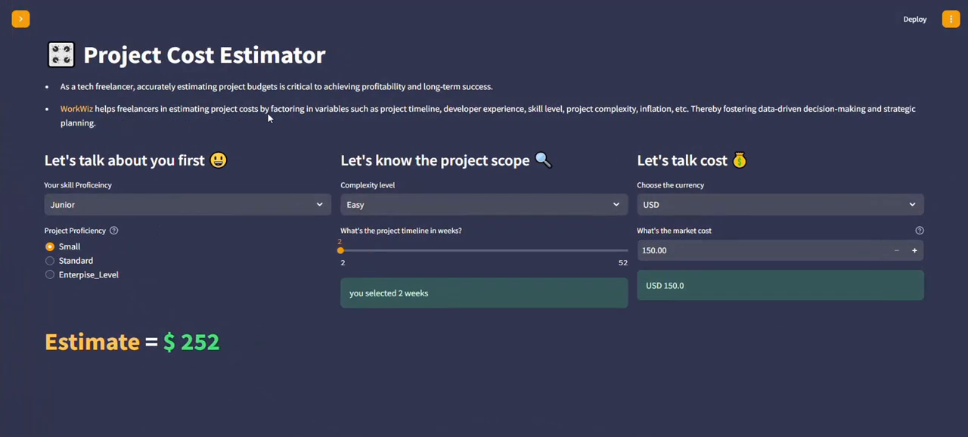